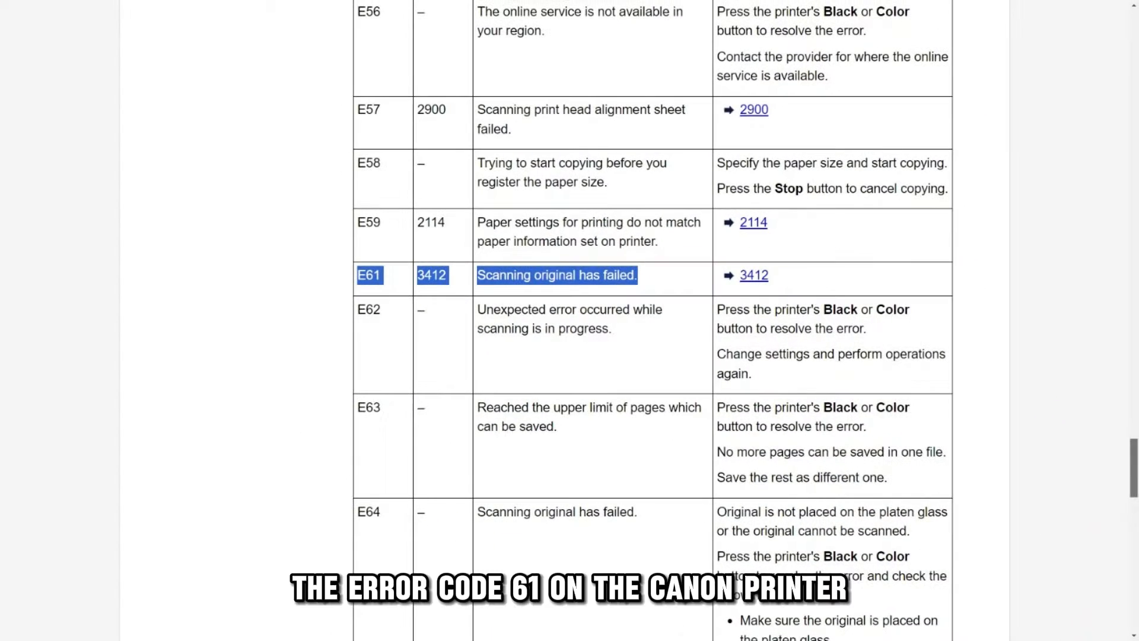
# Scroll to Printers and open the Canon LBP6000 entry's right-click menu.
pyautogui.scroll(-3)
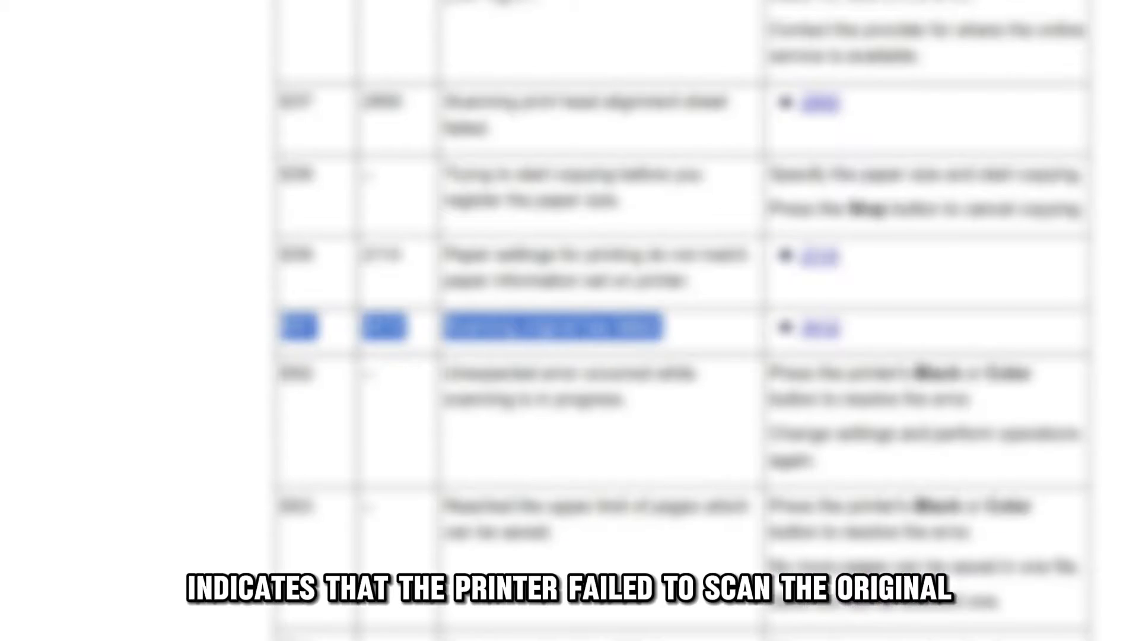
pyautogui.rightClick(130, 360)
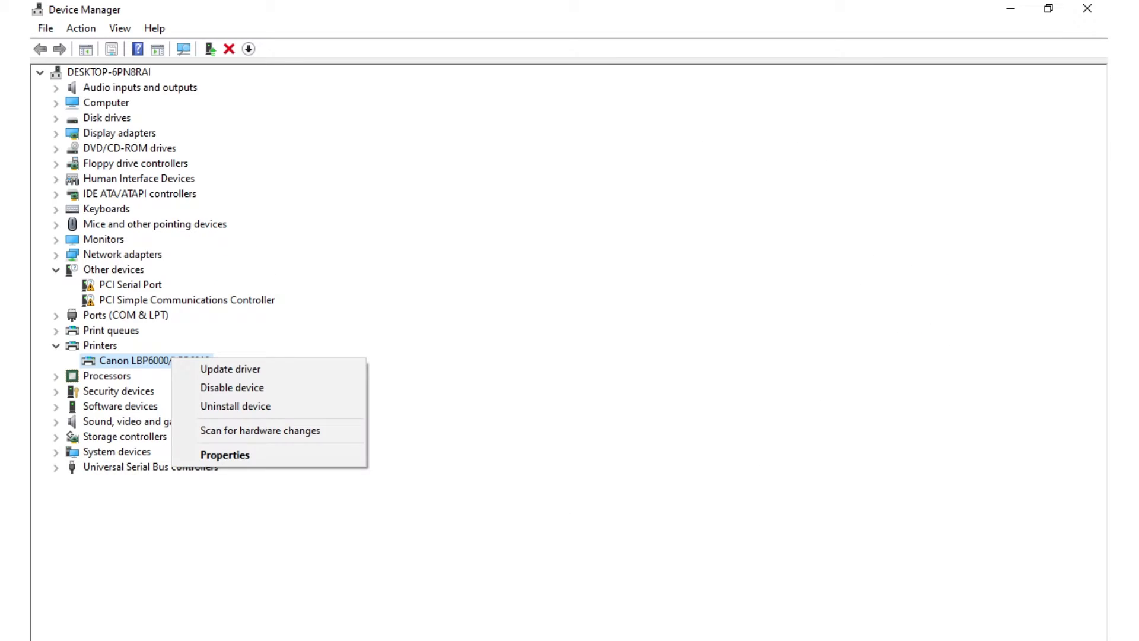